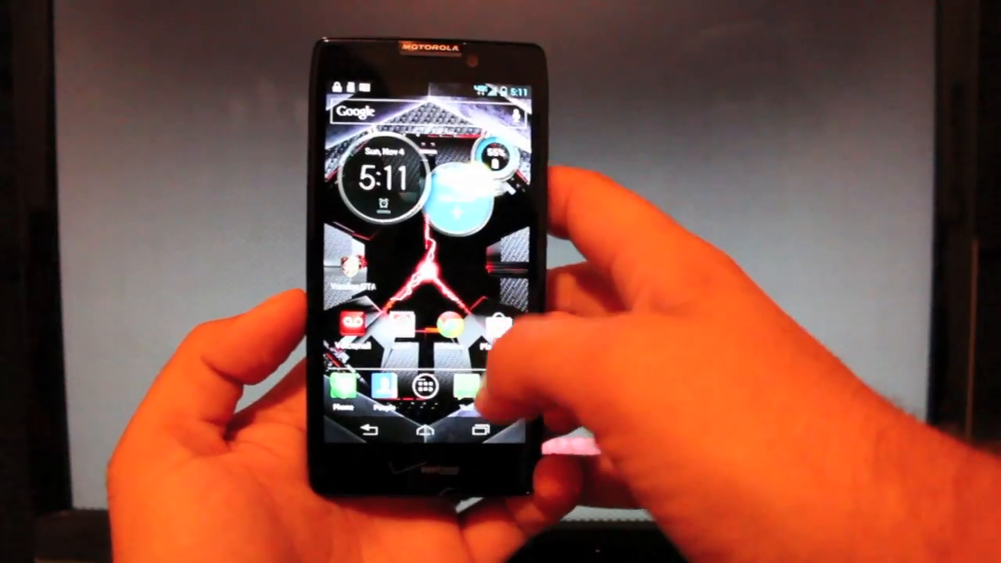
Move the update zip from the Download folder to the SD card using the file manager
left_click(425, 399)
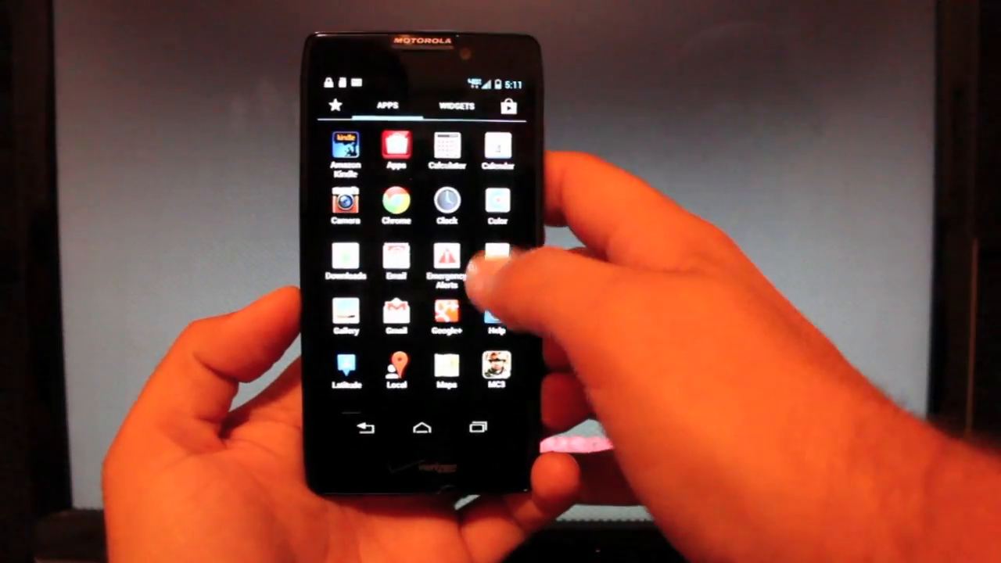
left_click(344, 263)
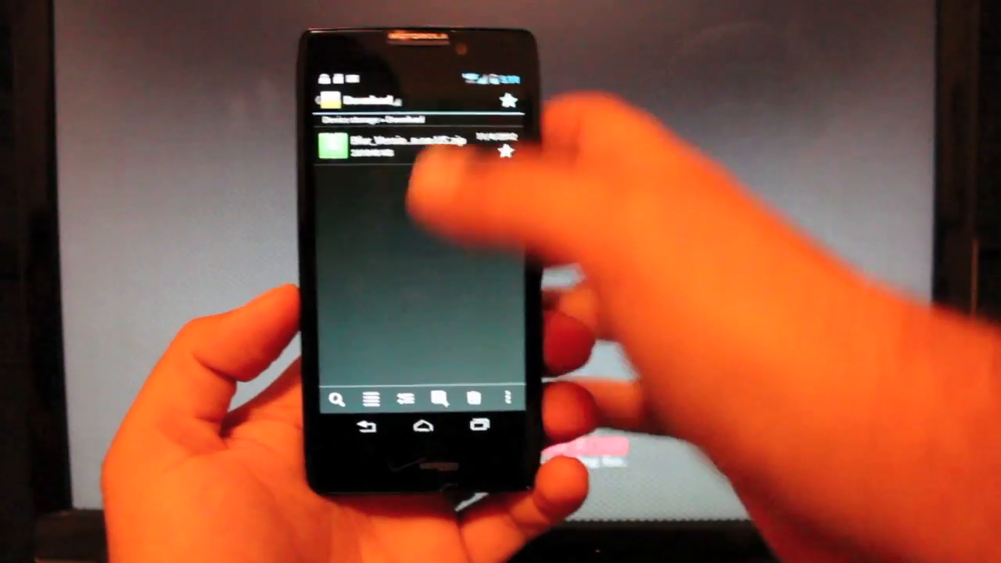
left_click(422, 149)
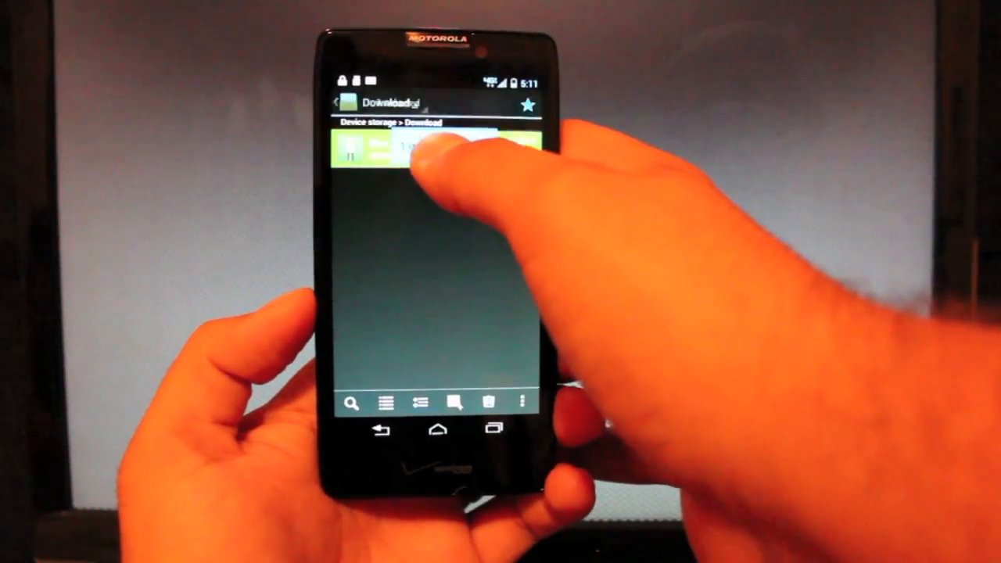
left_click(422, 148)
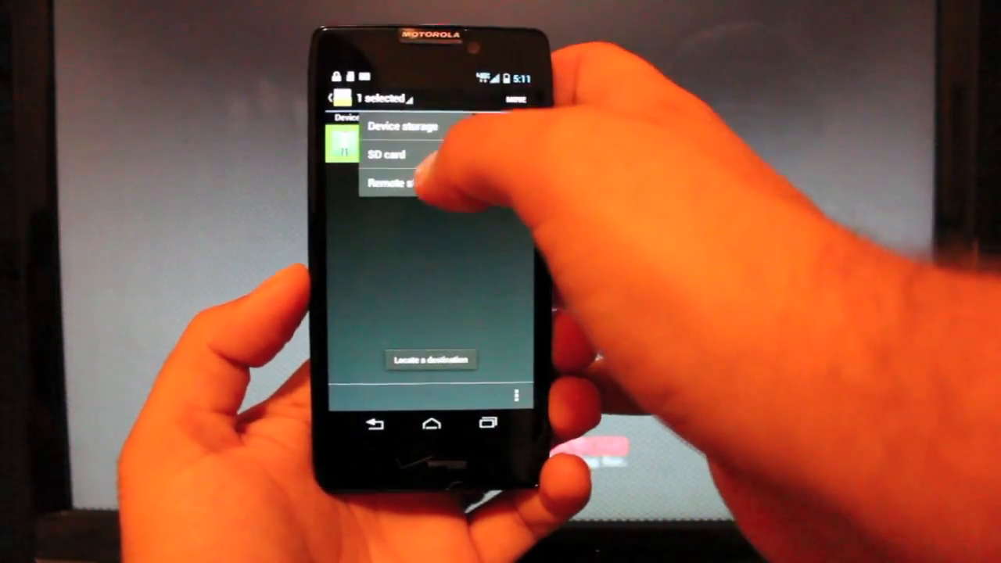
left_click(386, 154)
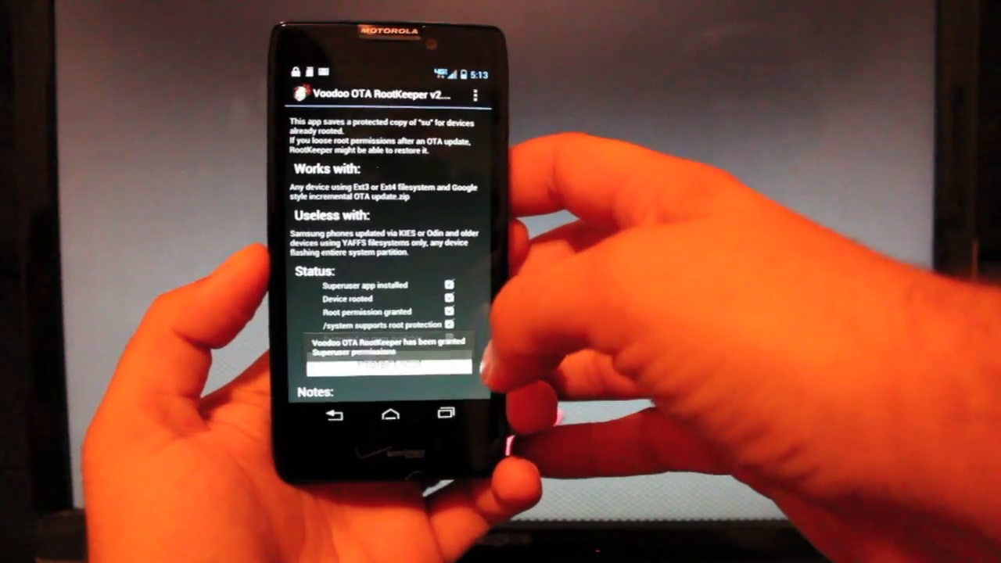
Protect root, temp-unroot while keeping the backup, then power the phone off
scroll("down", 3)
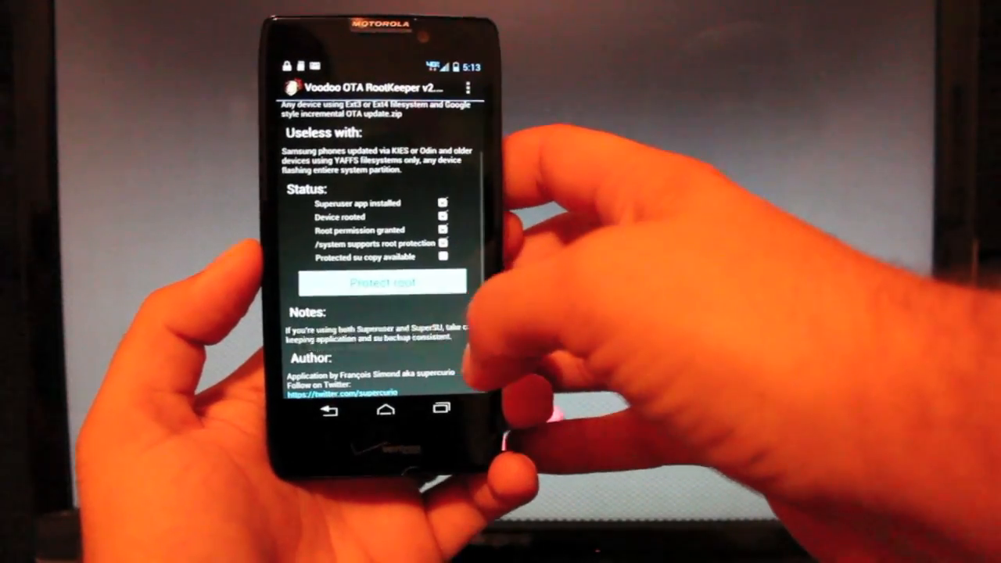
left_click(382, 283)
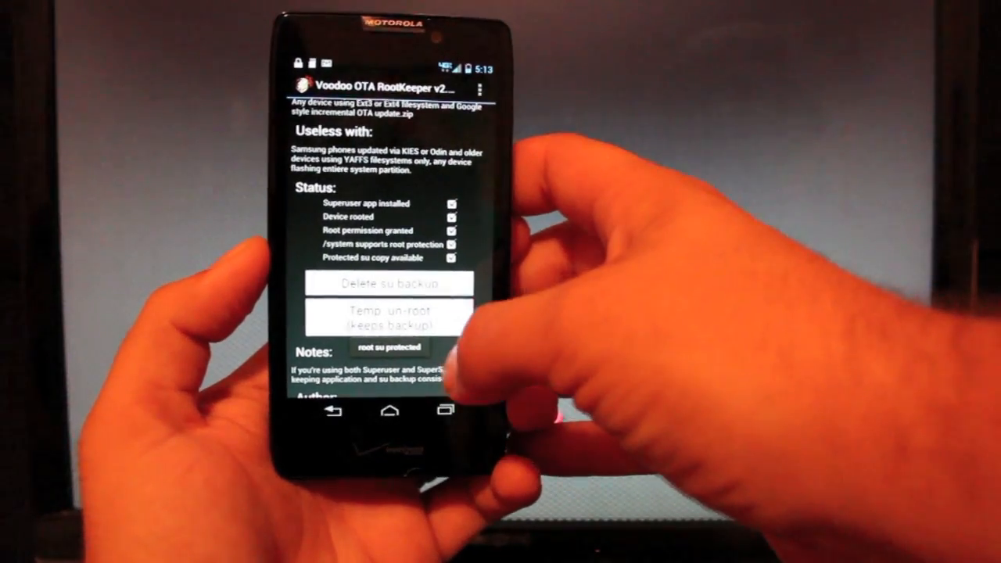
left_click(388, 316)
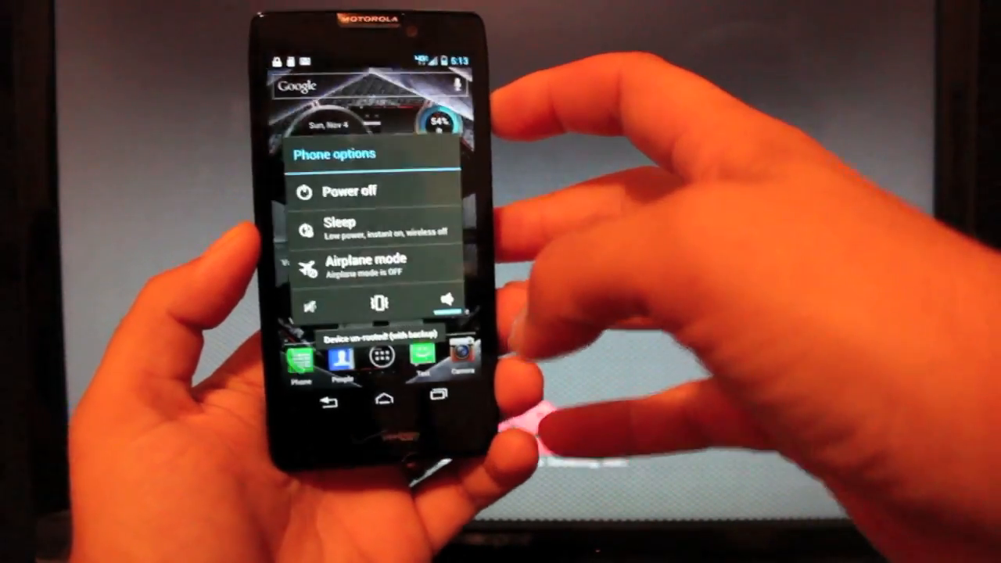
left_click(351, 190)
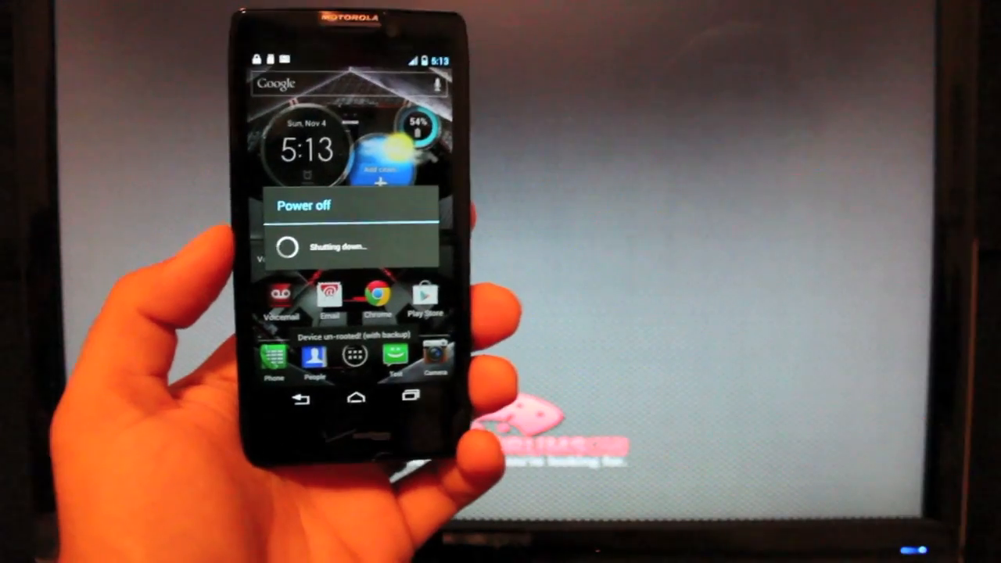